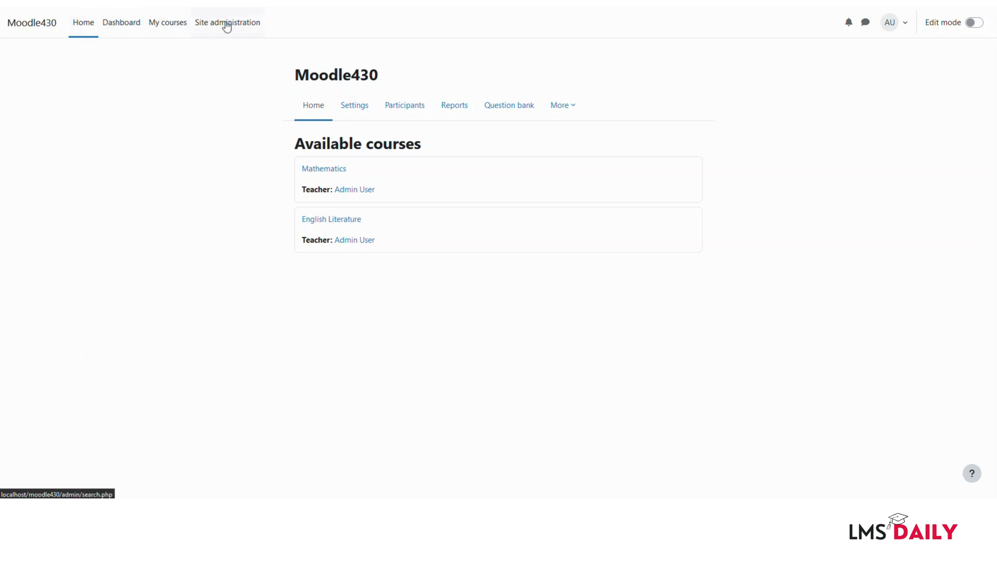
Reach the Navigation settings page under Appearance in Site administration.
left_click(227, 22)
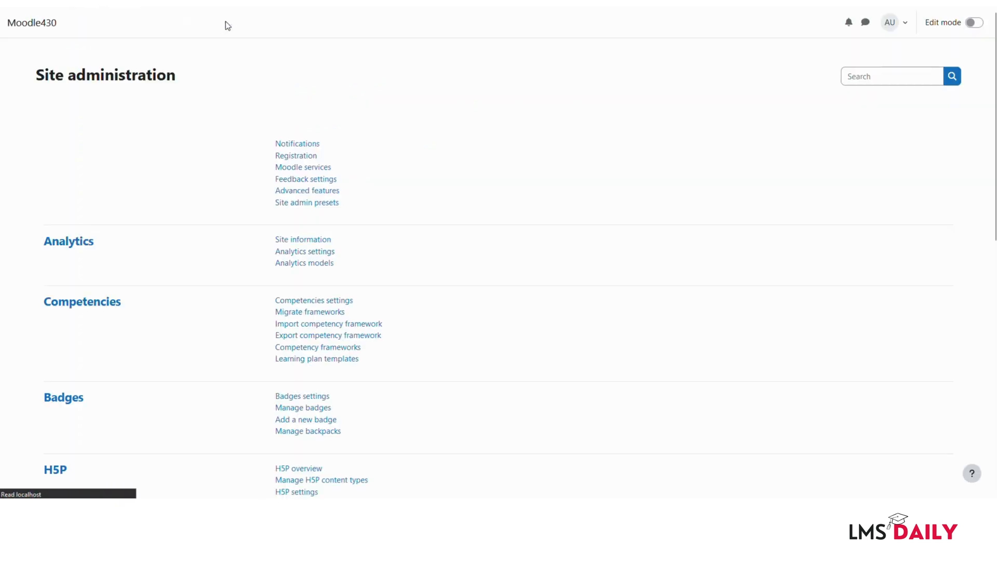
left_click(227, 22)
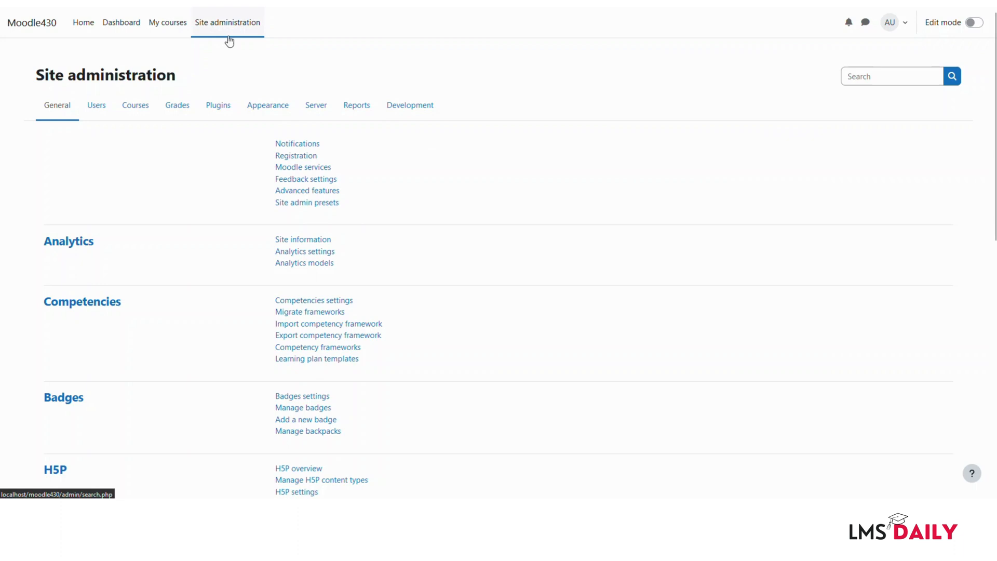
left_click(267, 105)
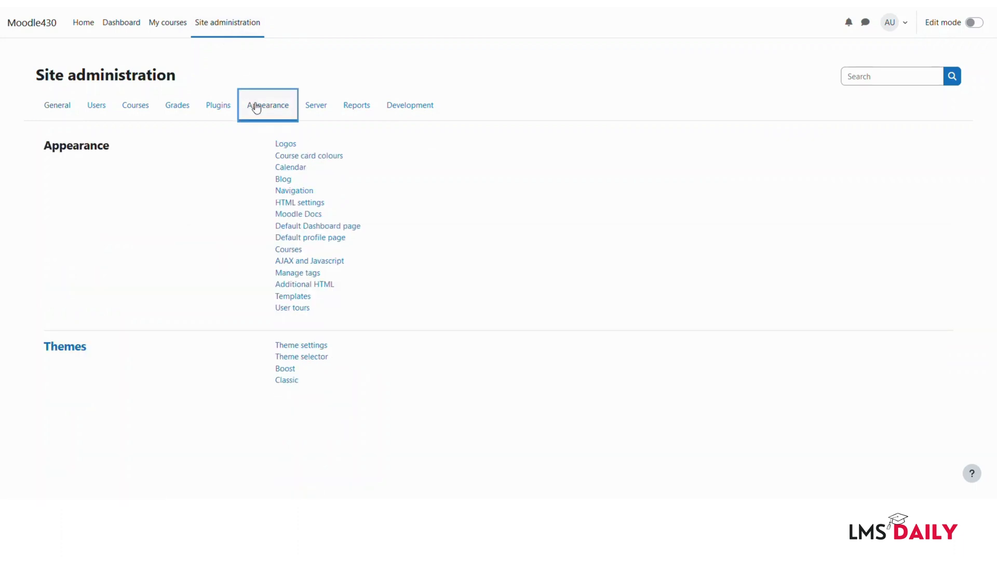
mouse_move(294, 191)
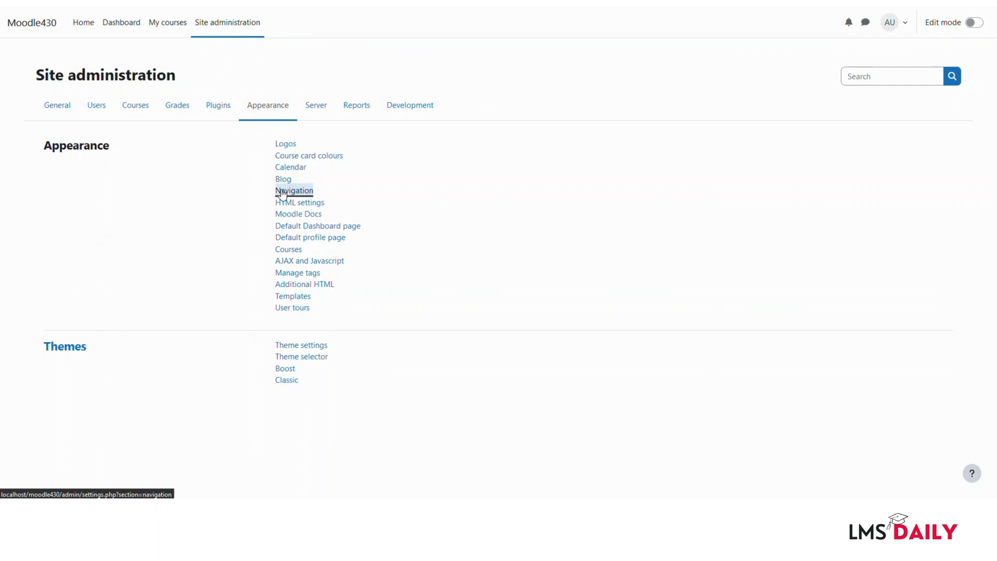
left_click(294, 191)
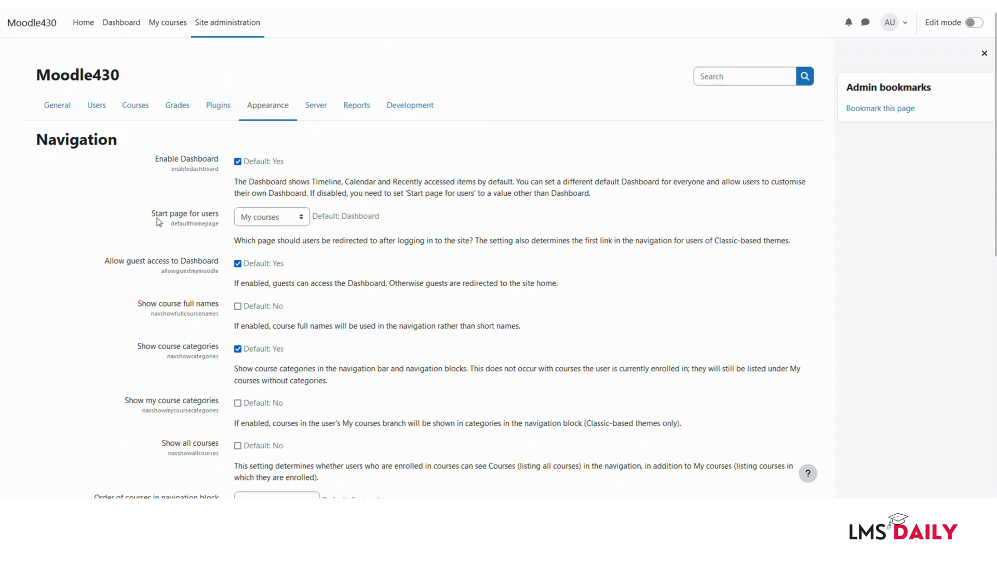
mouse_move(240, 231)
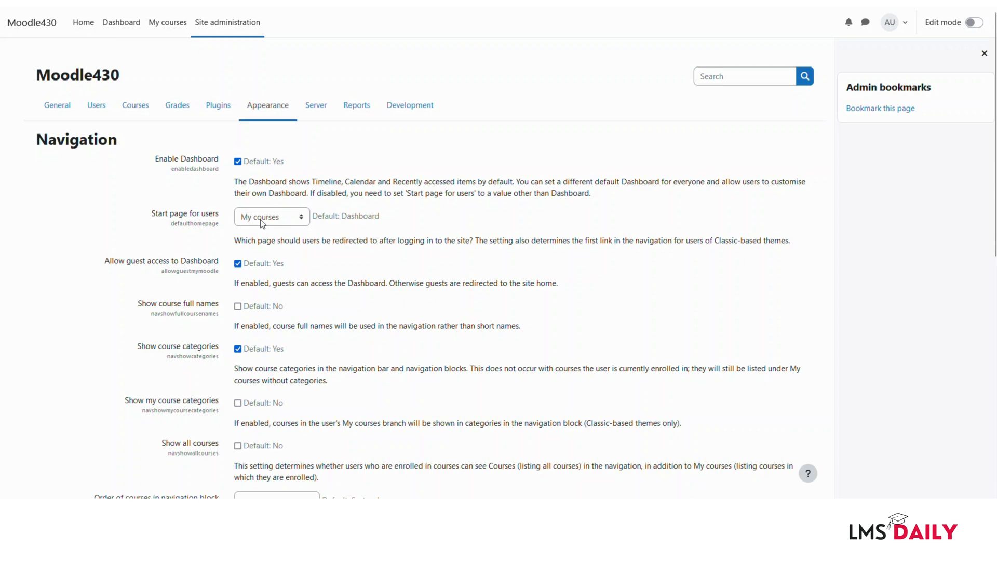
Show the 'Start page for users' choices: Home, Dashboard, My courses, User preference.
left_click(271, 216)
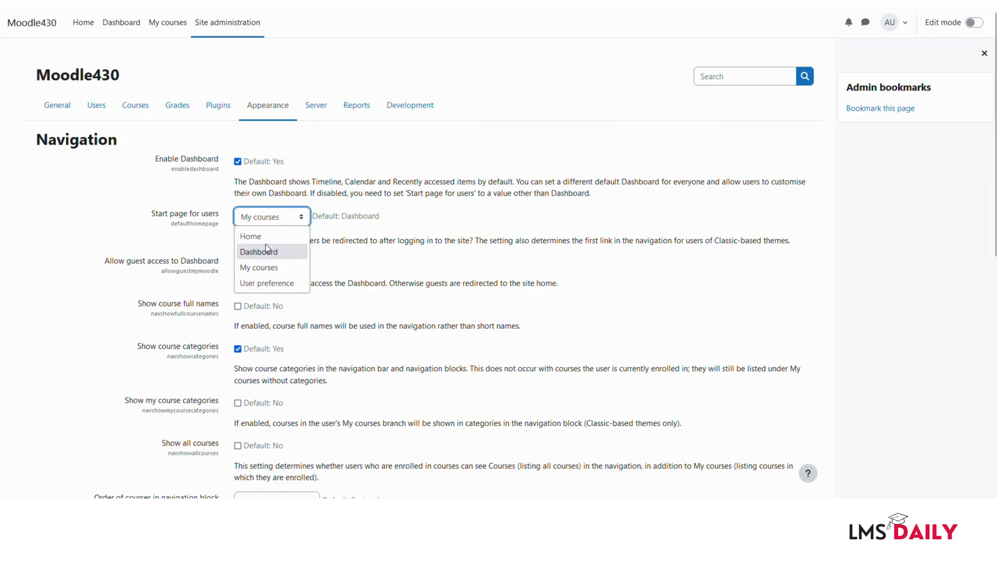
mouse_move(267, 283)
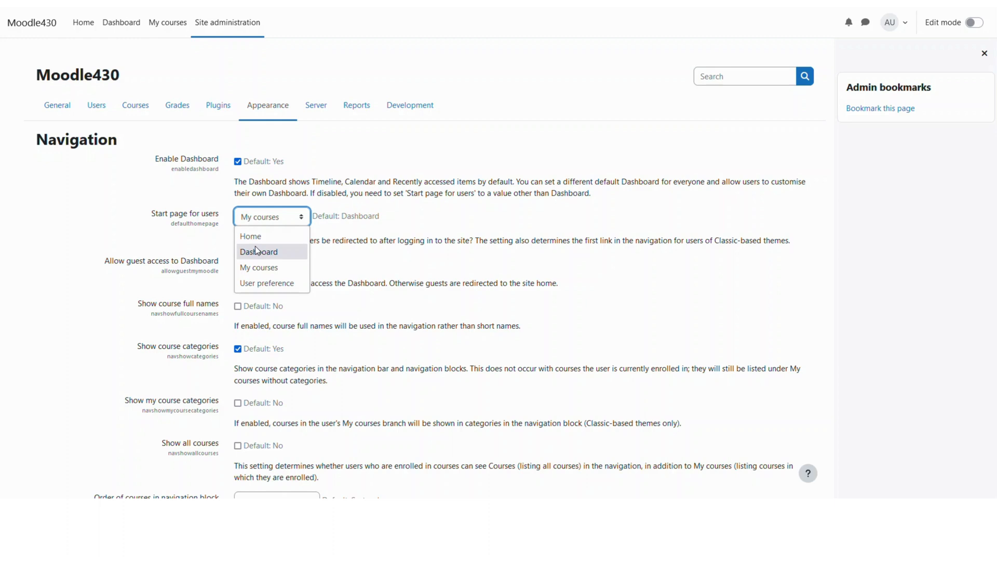
mouse_move(250, 236)
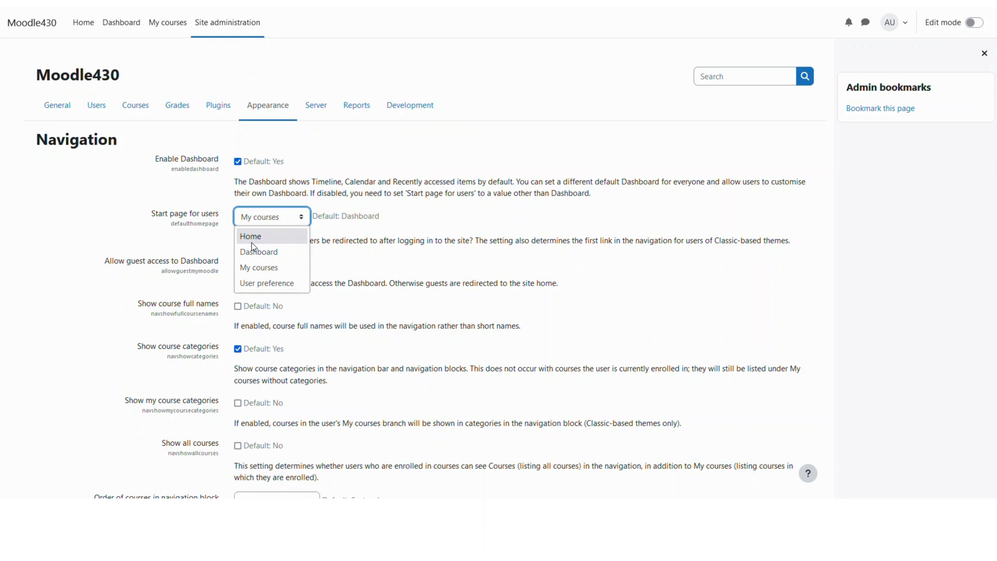
Choose Home as the start page for users, replacing My courses.
left_click(250, 236)
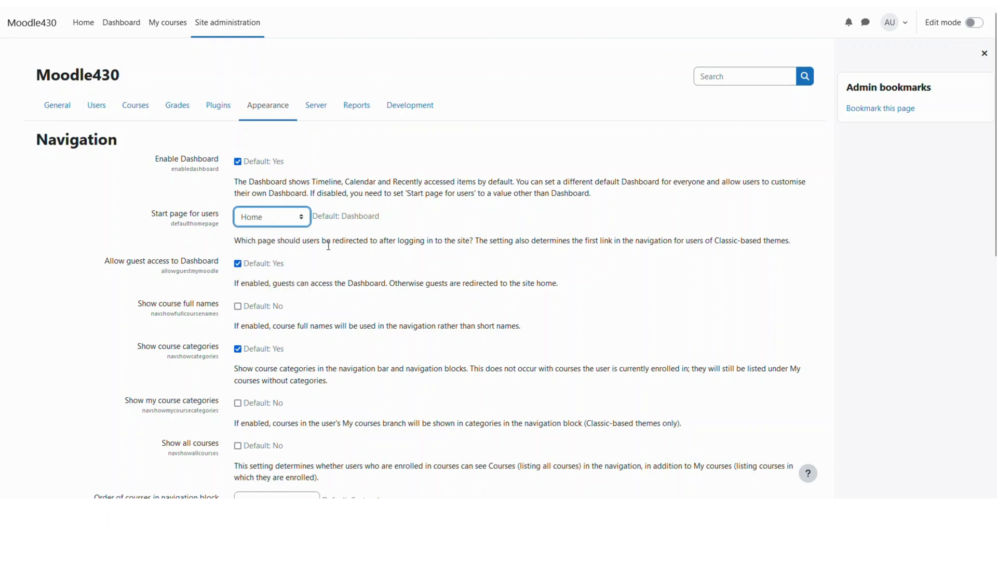
scroll("down", 3)
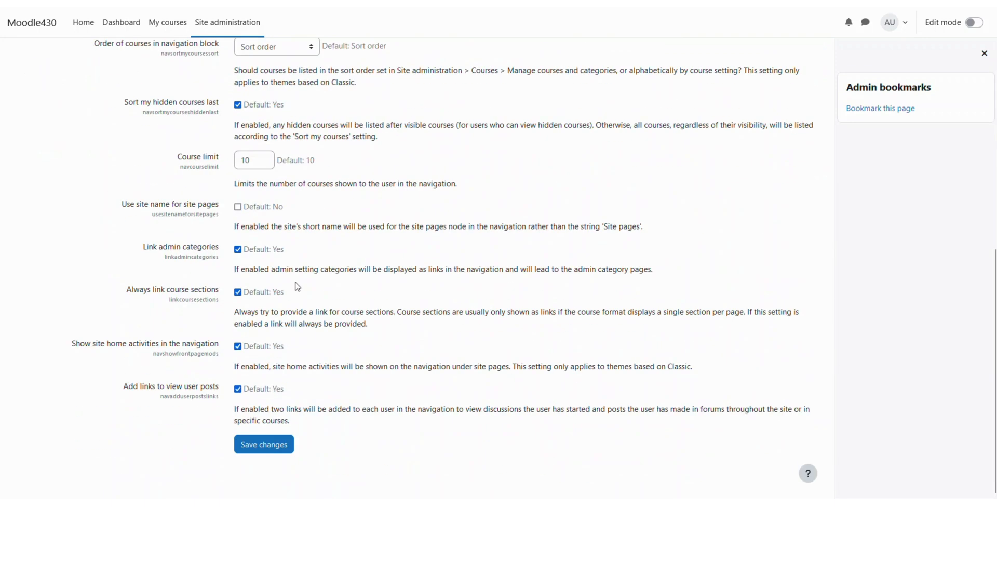
Save the Navigation settings so the 'Changes saved' confirmation appears.
left_click(263, 443)
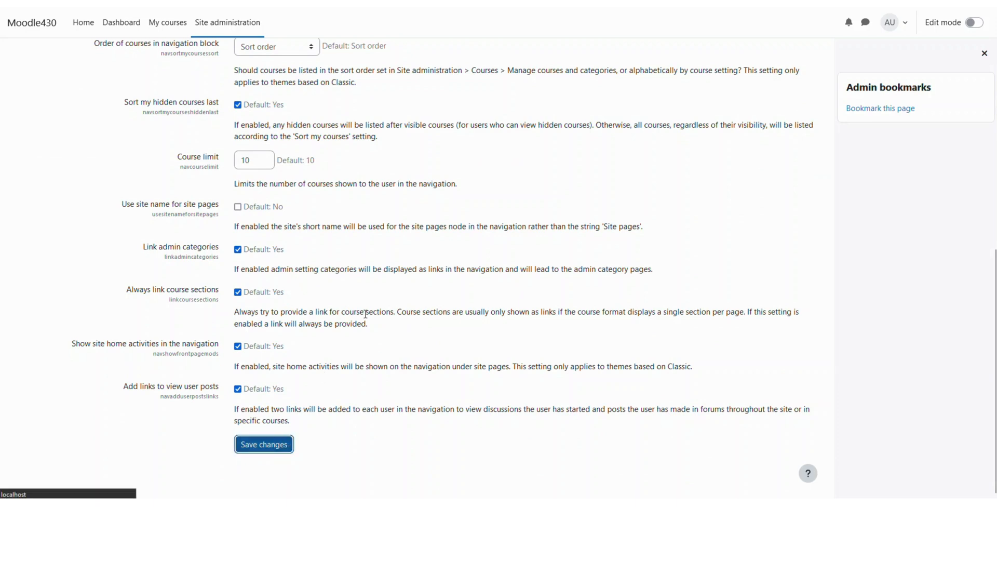
left_click(263, 444)
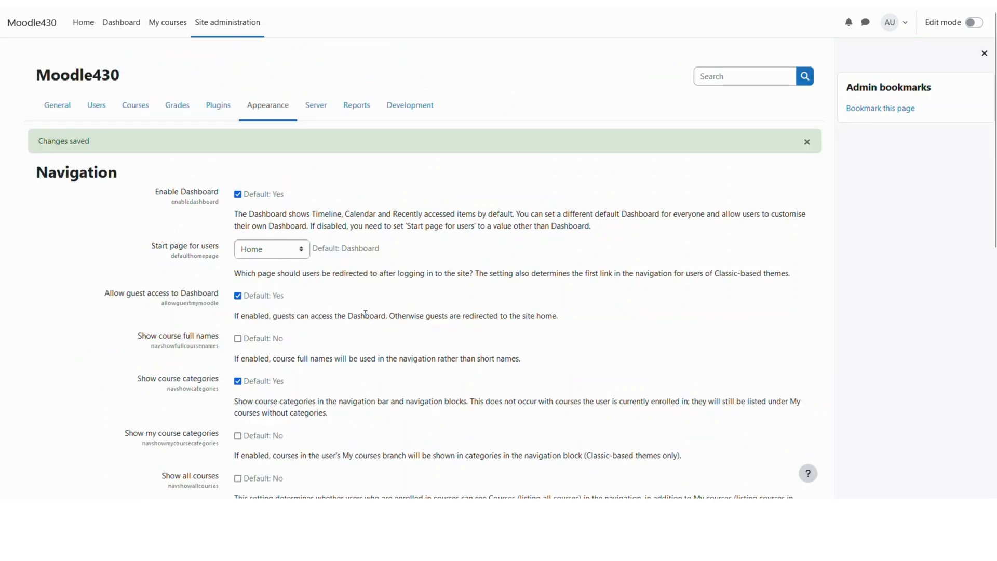